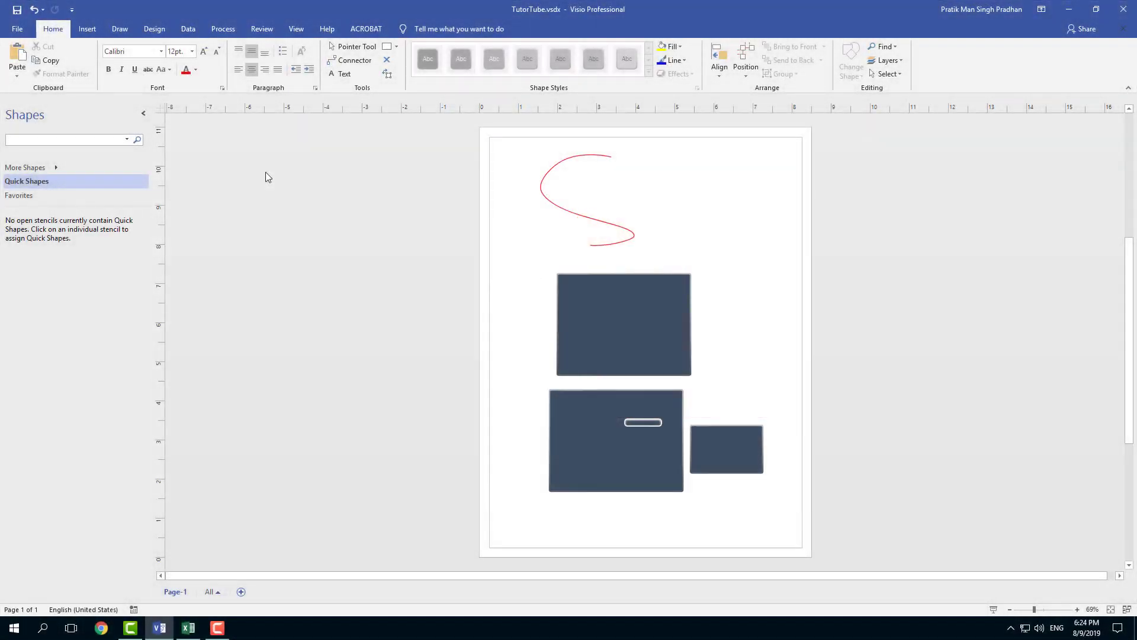
Step: Select and deselect a rectangle, then browse the View, Insert and Home tabs
left_click(624, 324)
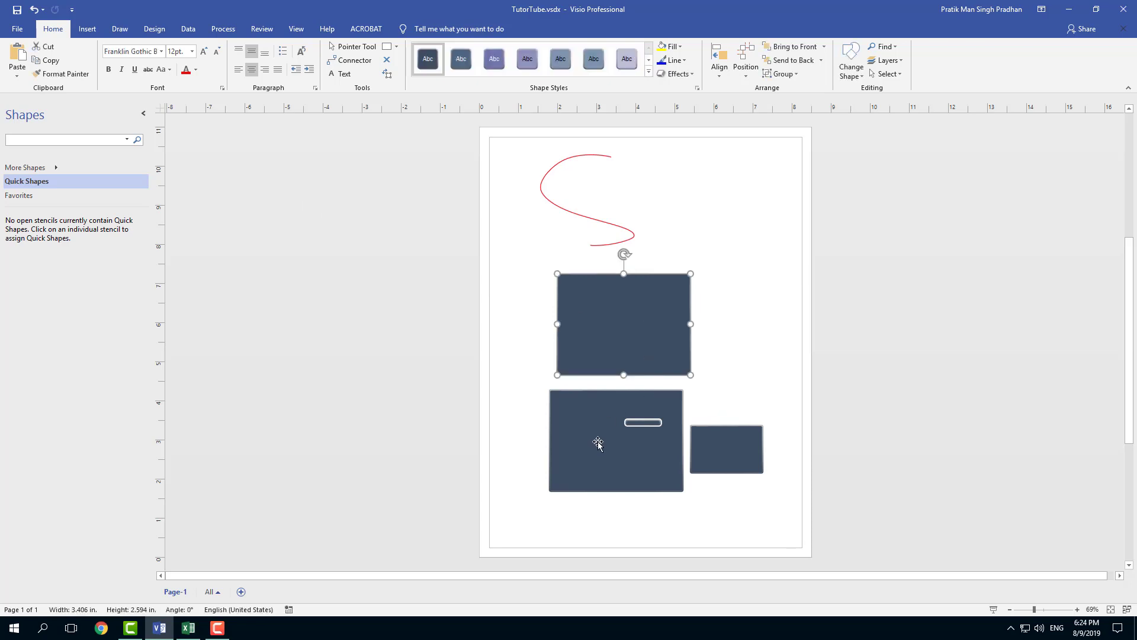
left_click(723, 210)
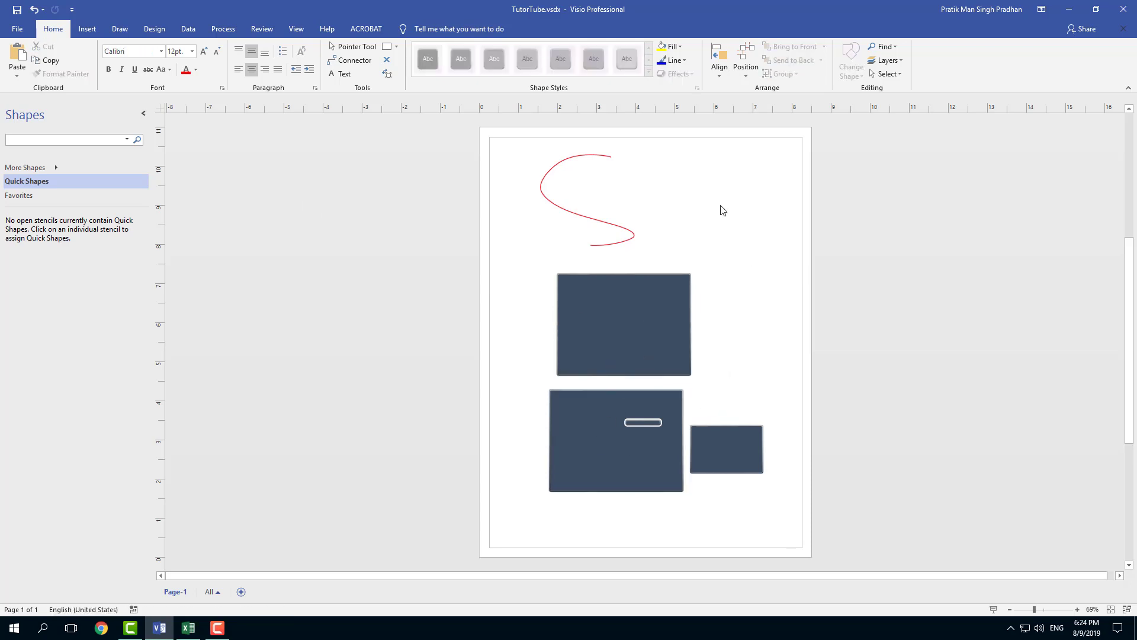
mouse_move(776, 252)
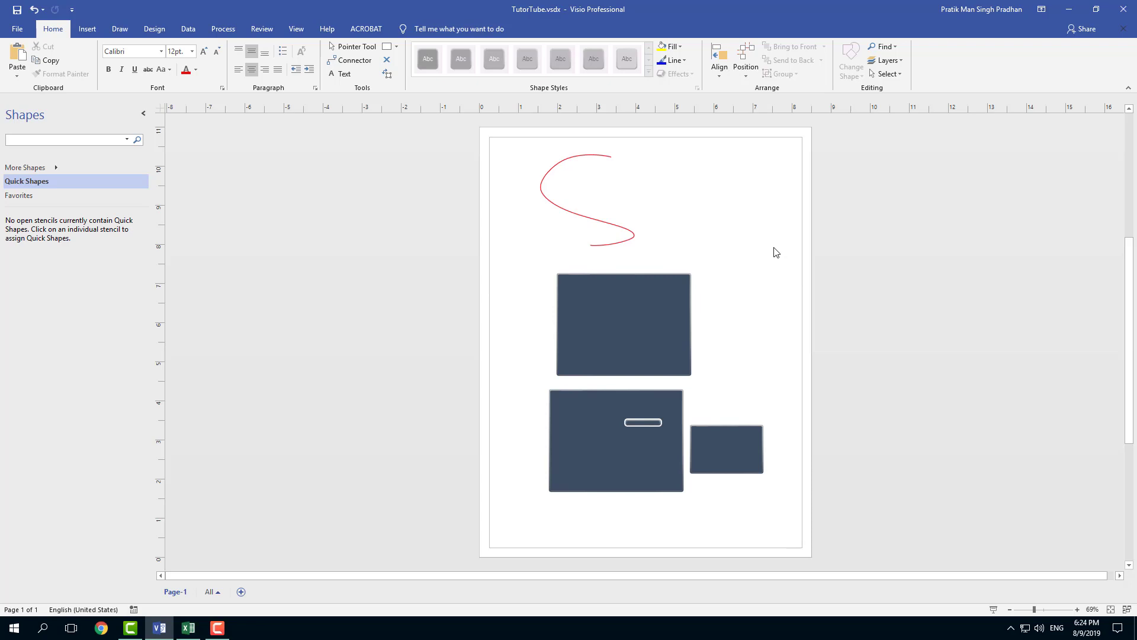
mouse_move(673, 44)
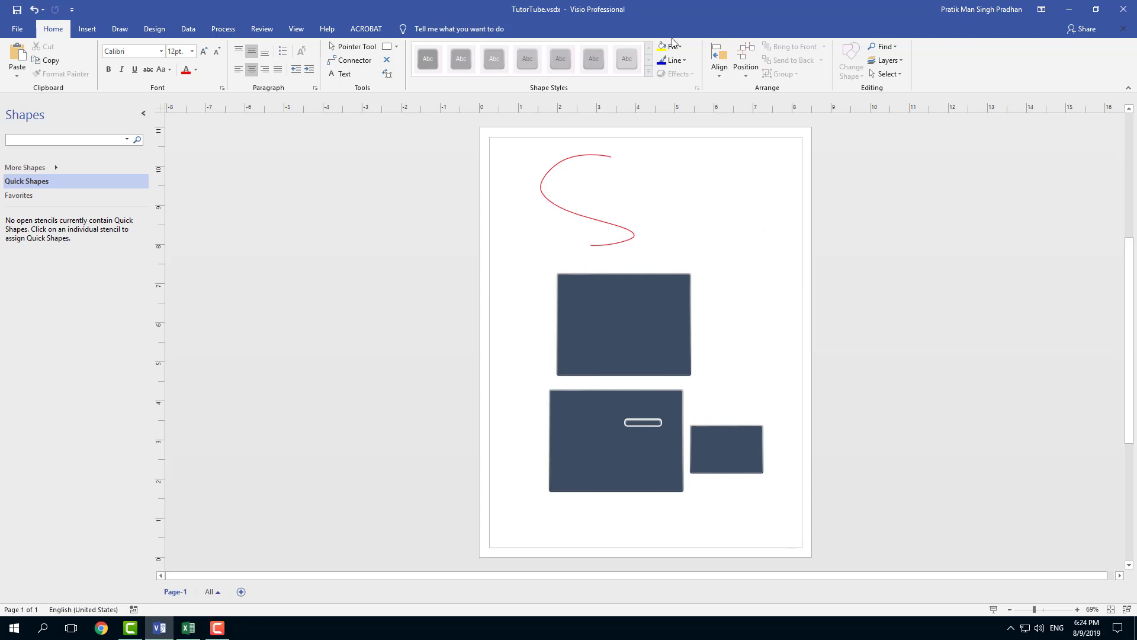
left_click(296, 28)
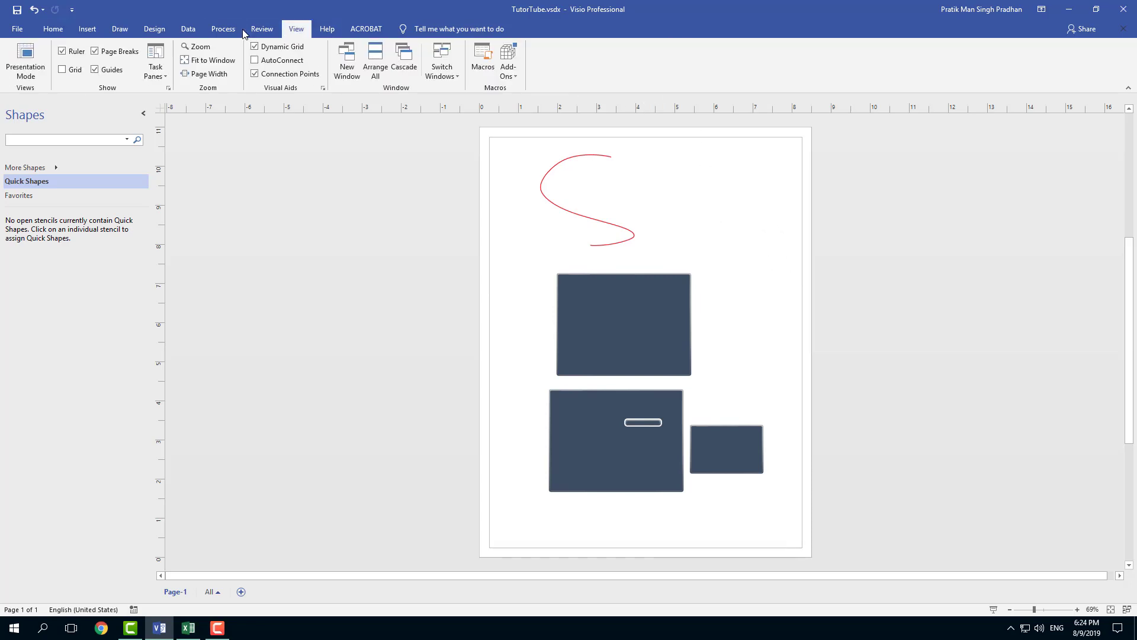
left_click(19, 28)
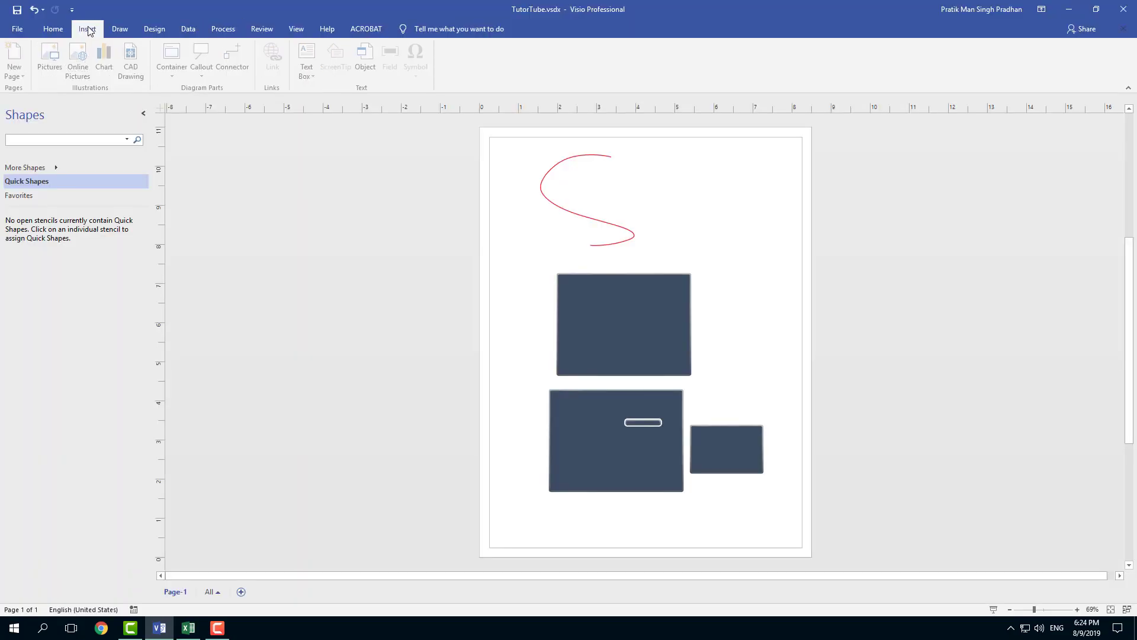
left_click(53, 28)
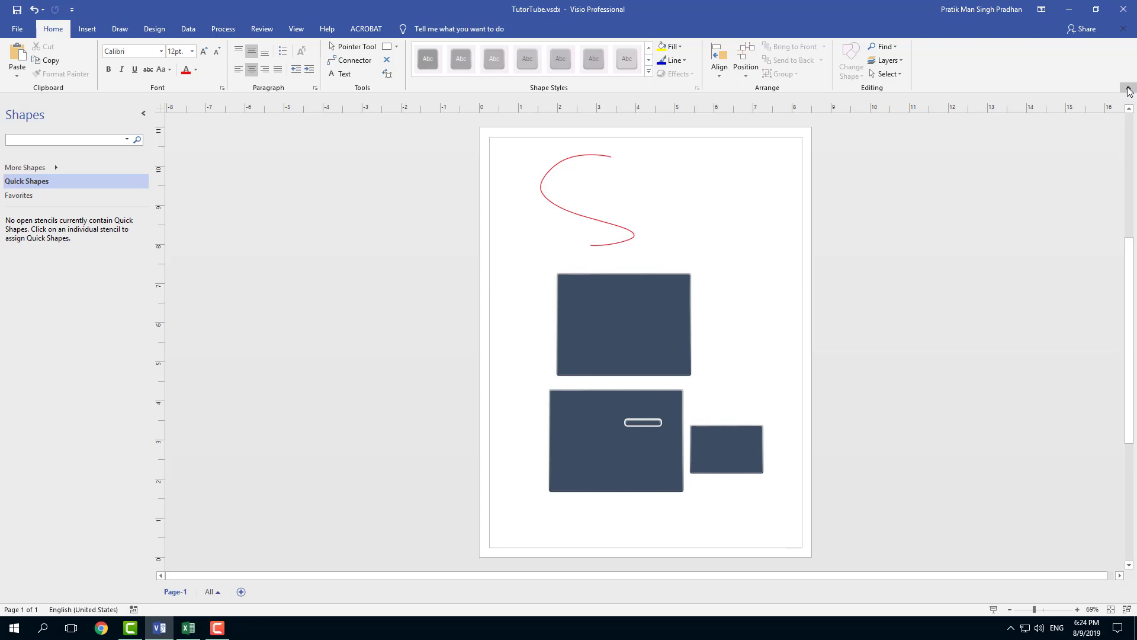
mouse_move(1126, 89)
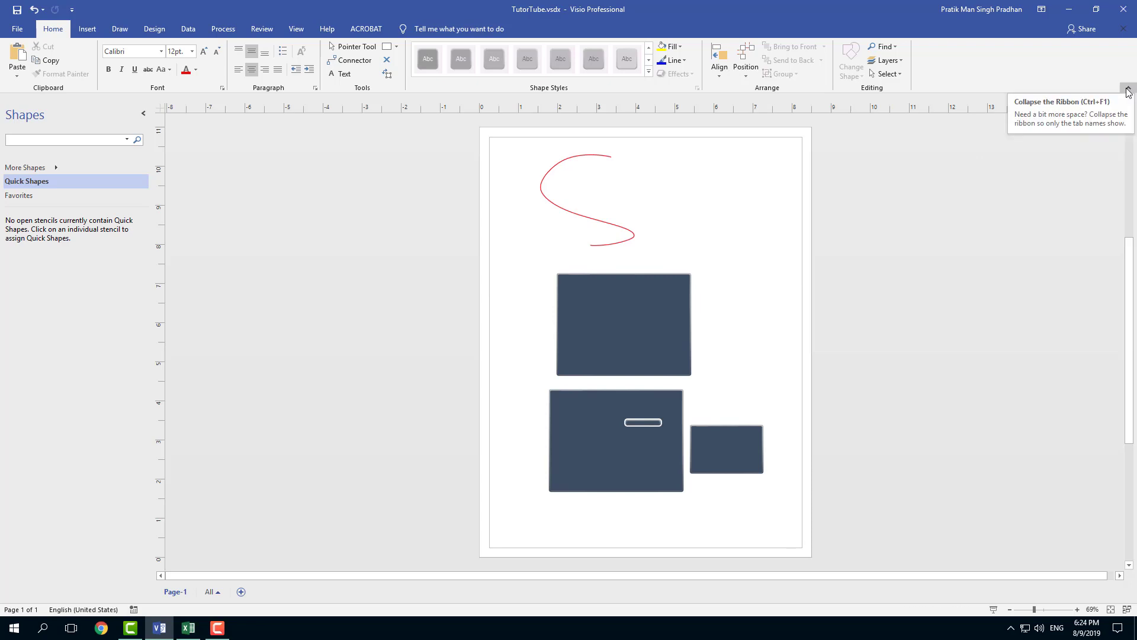
Step: Collapse the ribbon, preview the Insert and Data tabs, ending on Insert
left_click(1123, 86)
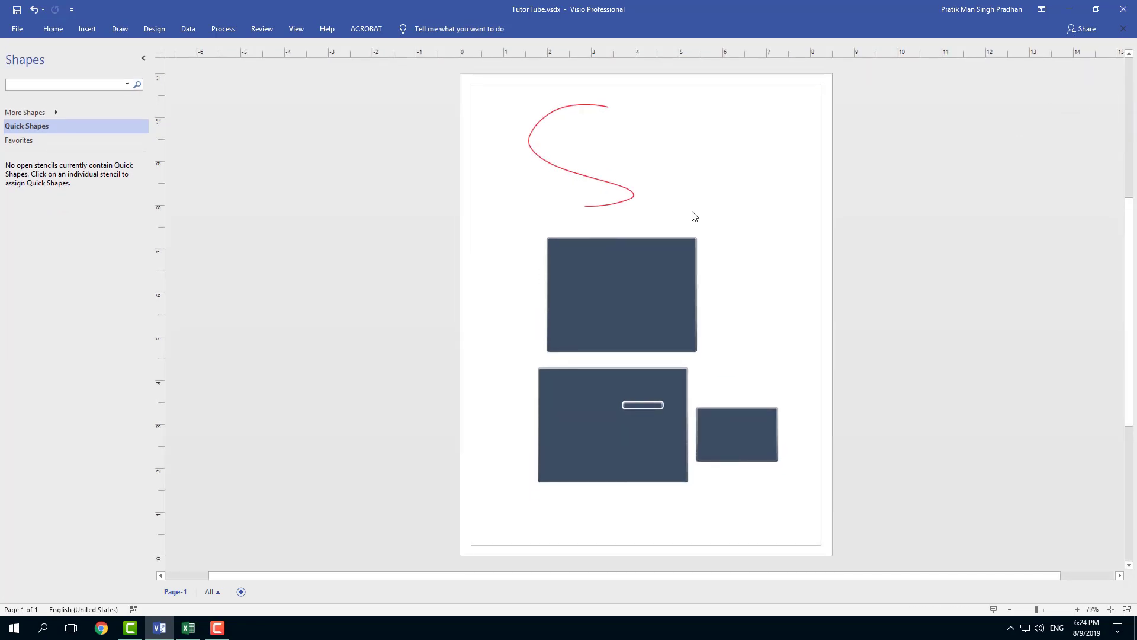
mouse_move(799, 308)
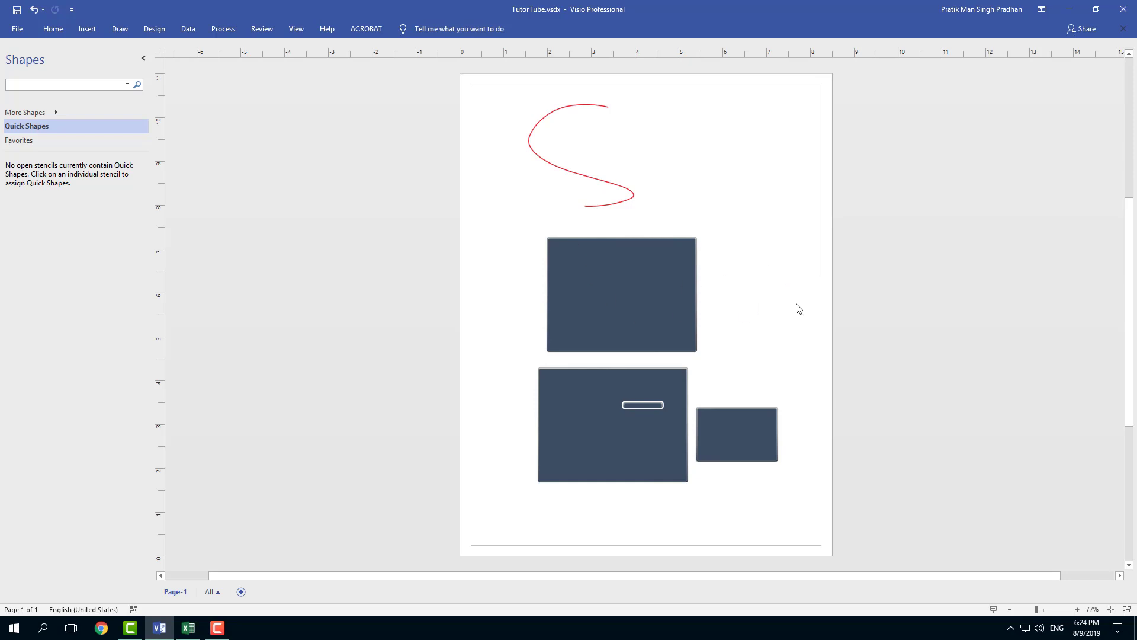
mouse_move(104, 47)
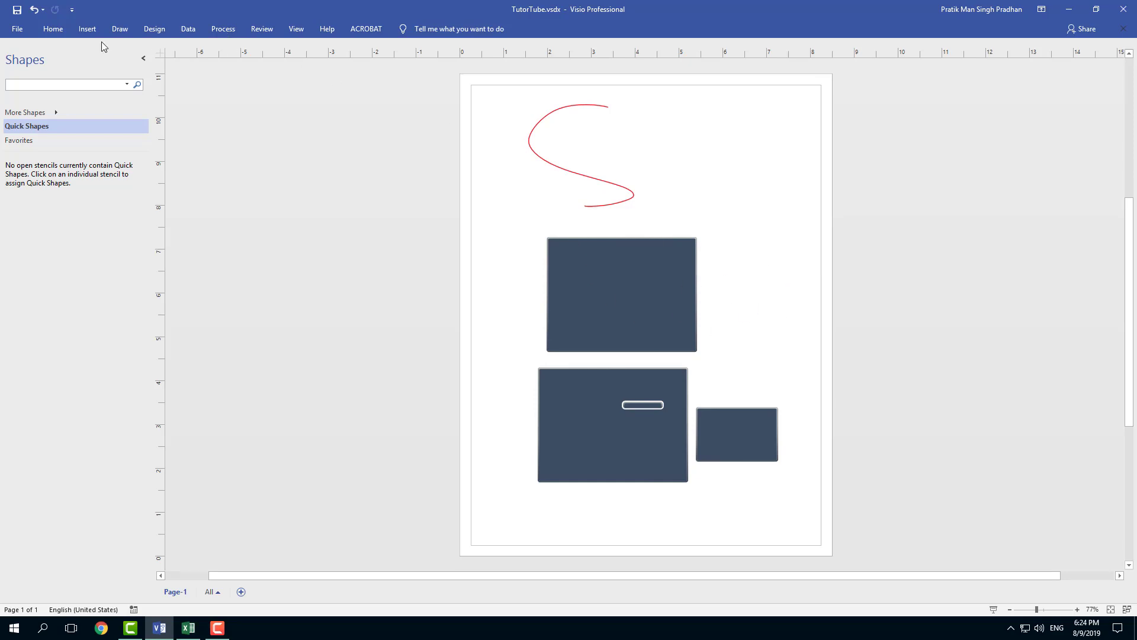
left_click(88, 28)
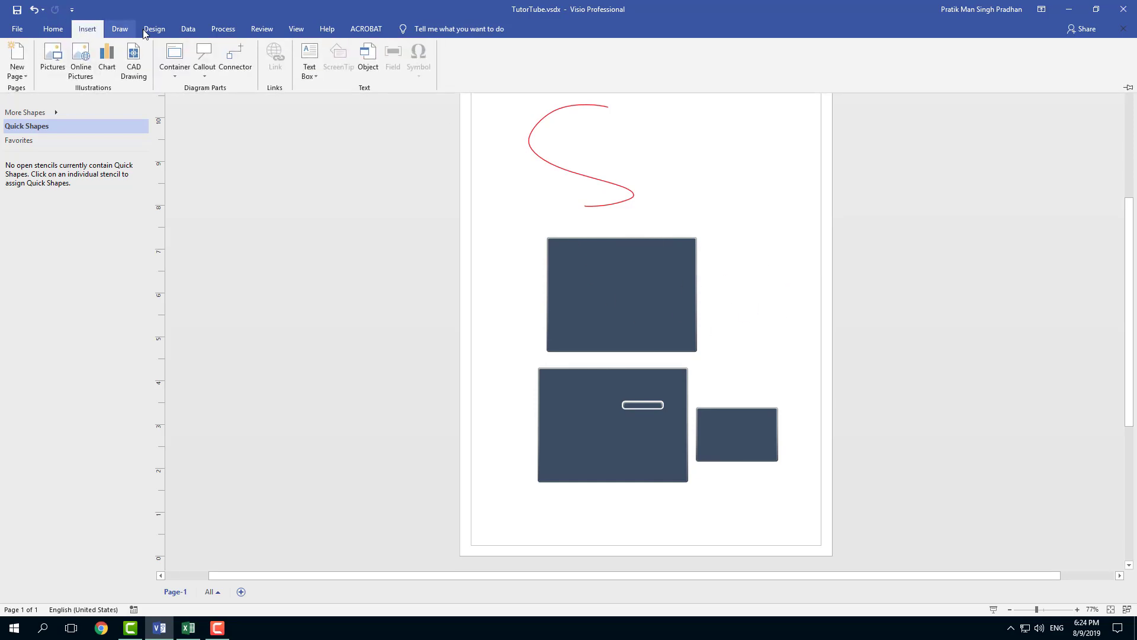
mouse_move(485, 87)
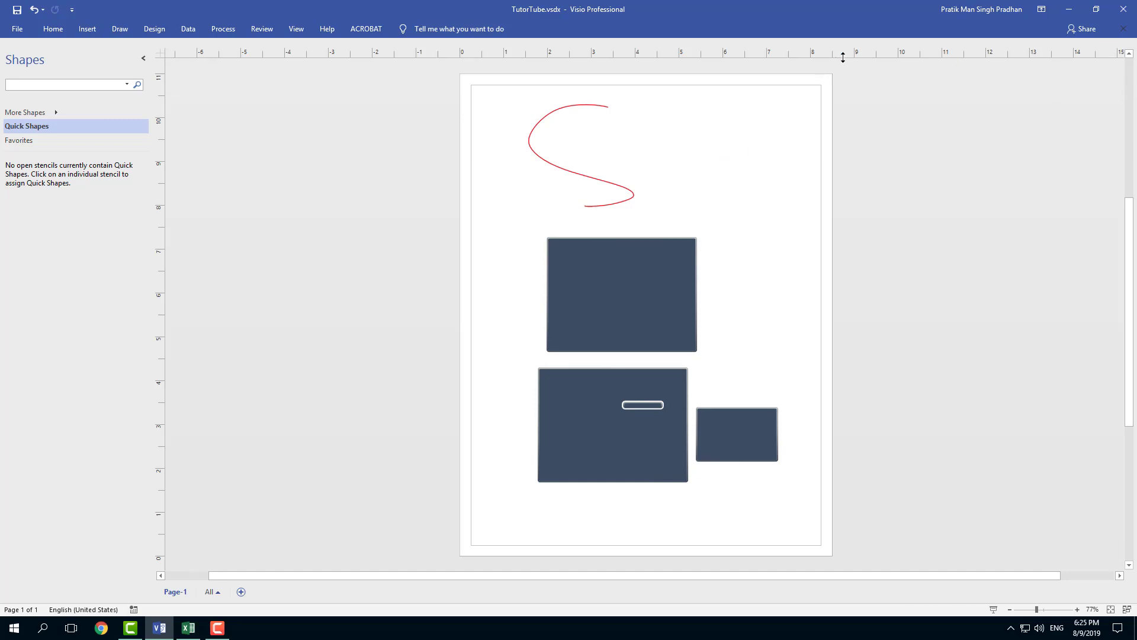
left_click(187, 28)
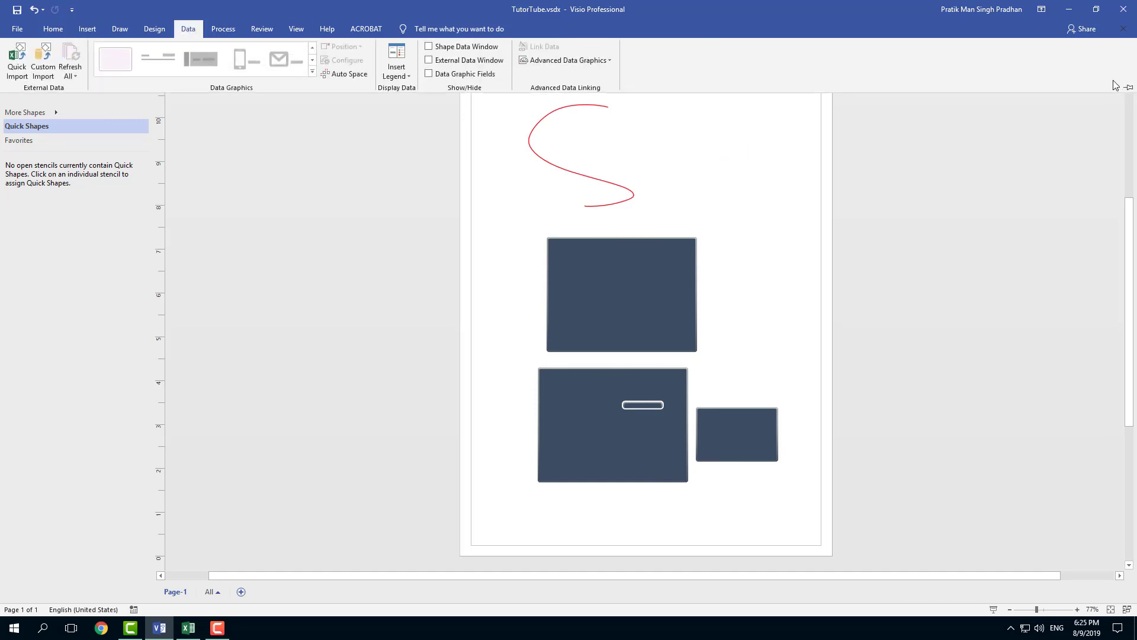
mouse_move(1130, 87)
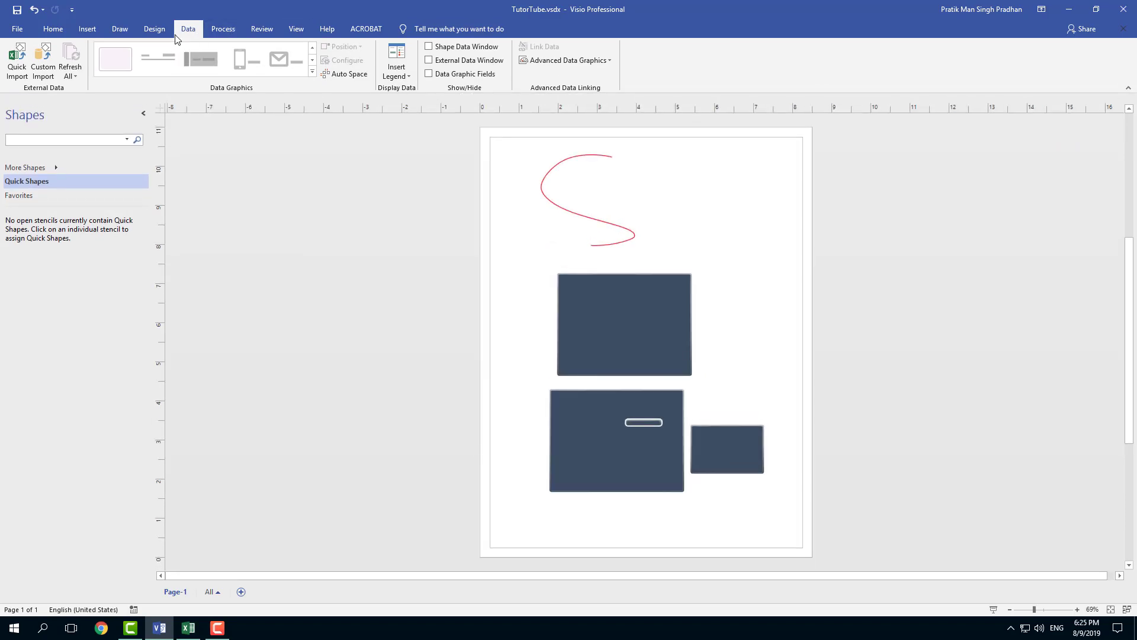
left_click(88, 27)
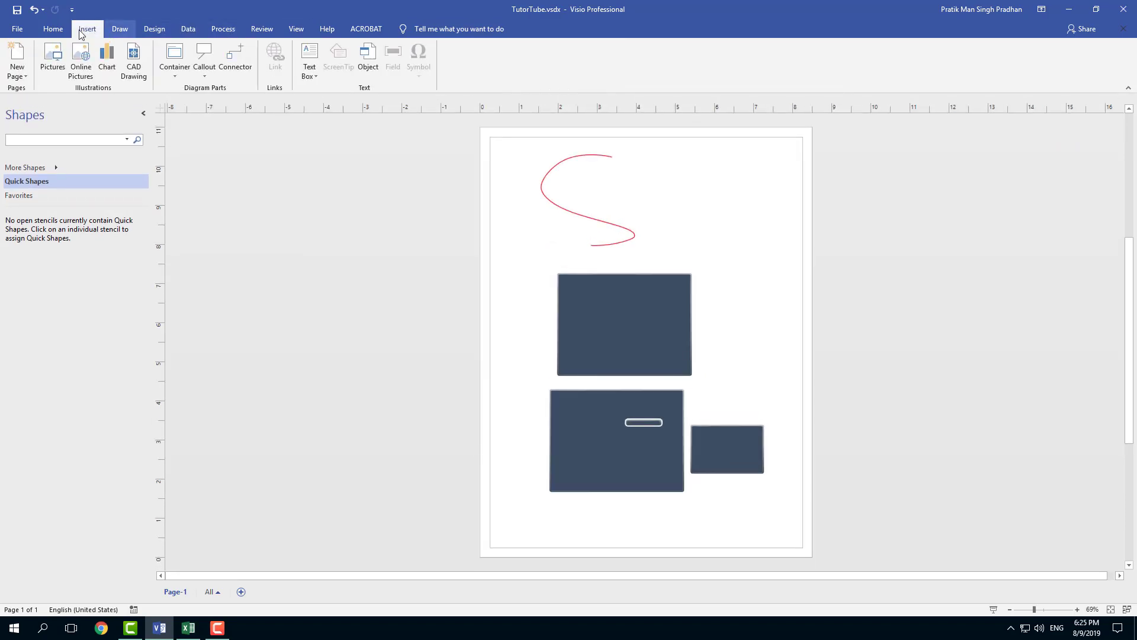
Step: Return to the Home tab and widen the Shapes pane by dragging its border
left_click(53, 28)
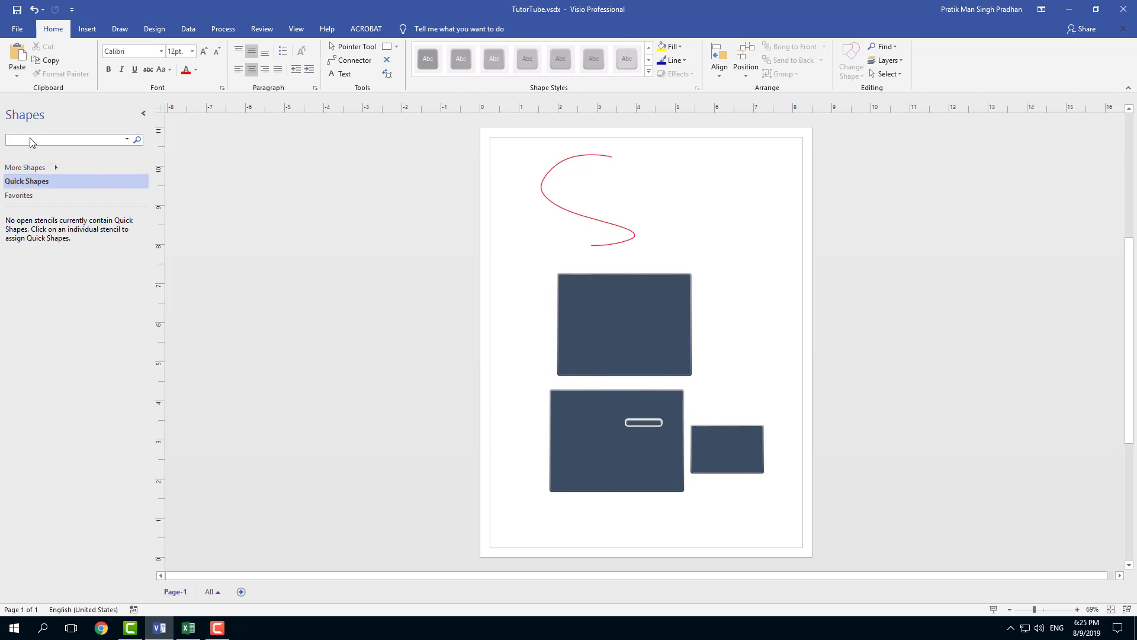
mouse_move(99, 224)
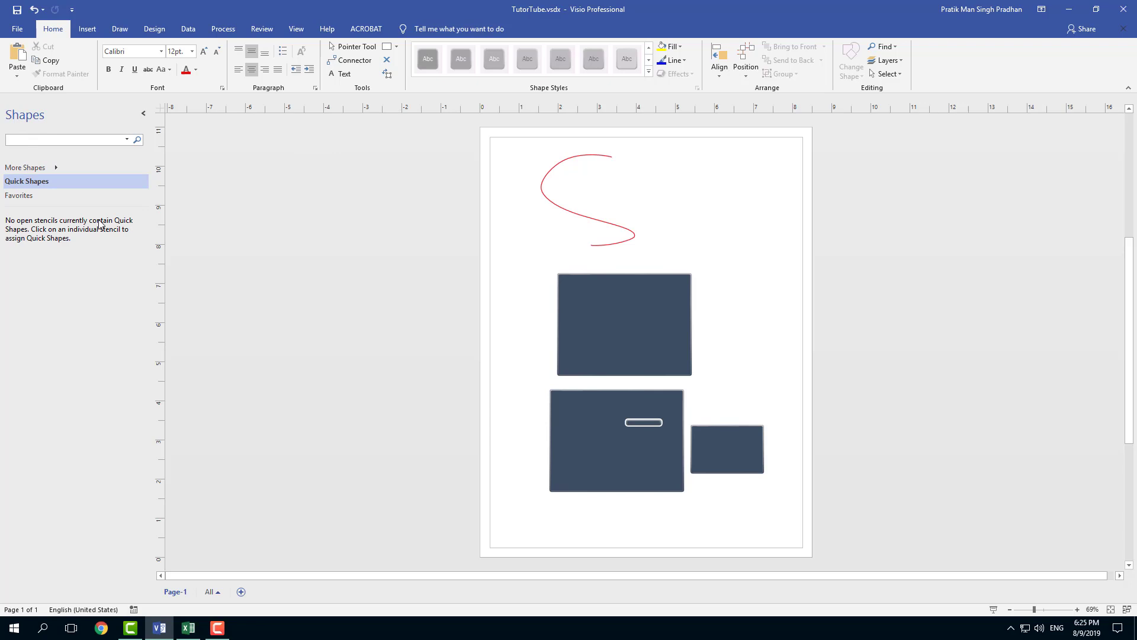
mouse_move(152, 314)
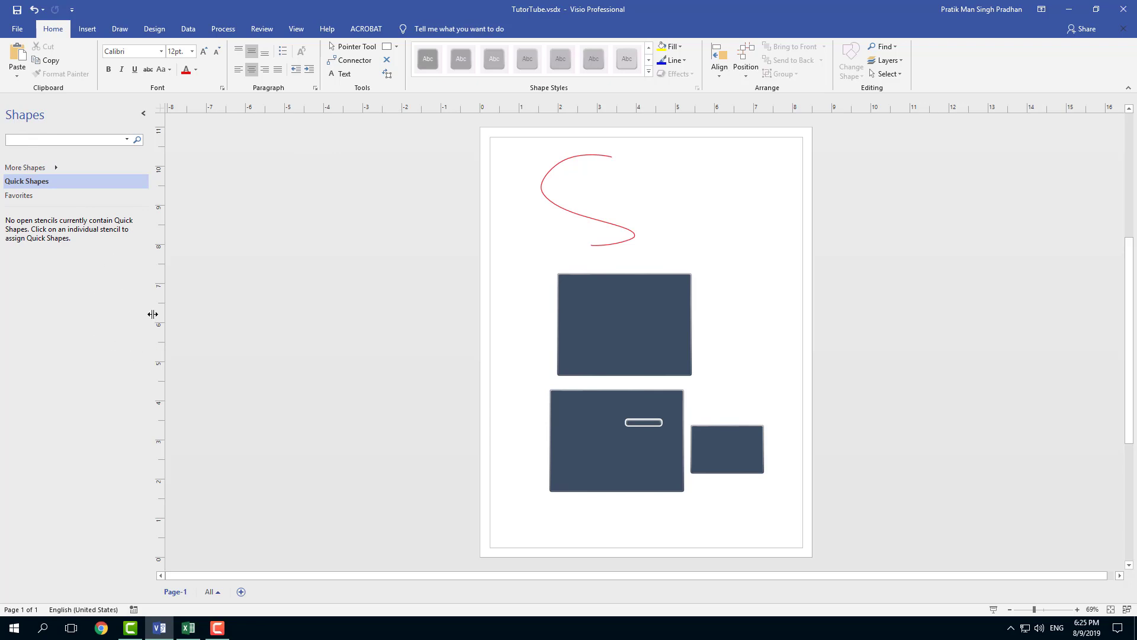
mouse_move(118, 284)
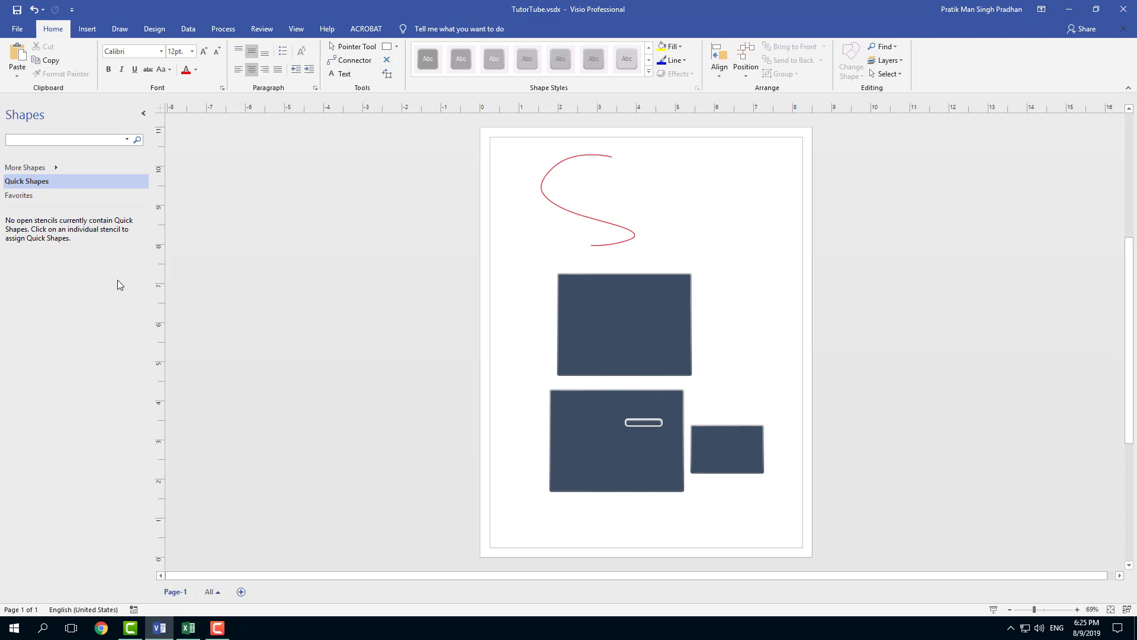
mouse_move(138, 276)
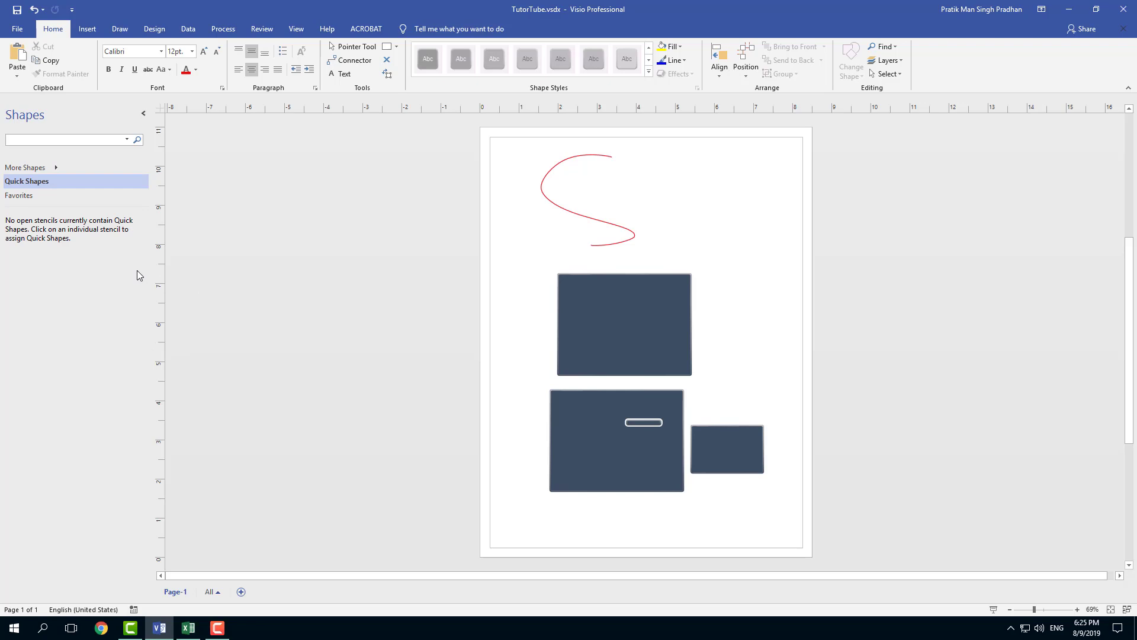
mouse_move(150, 273)
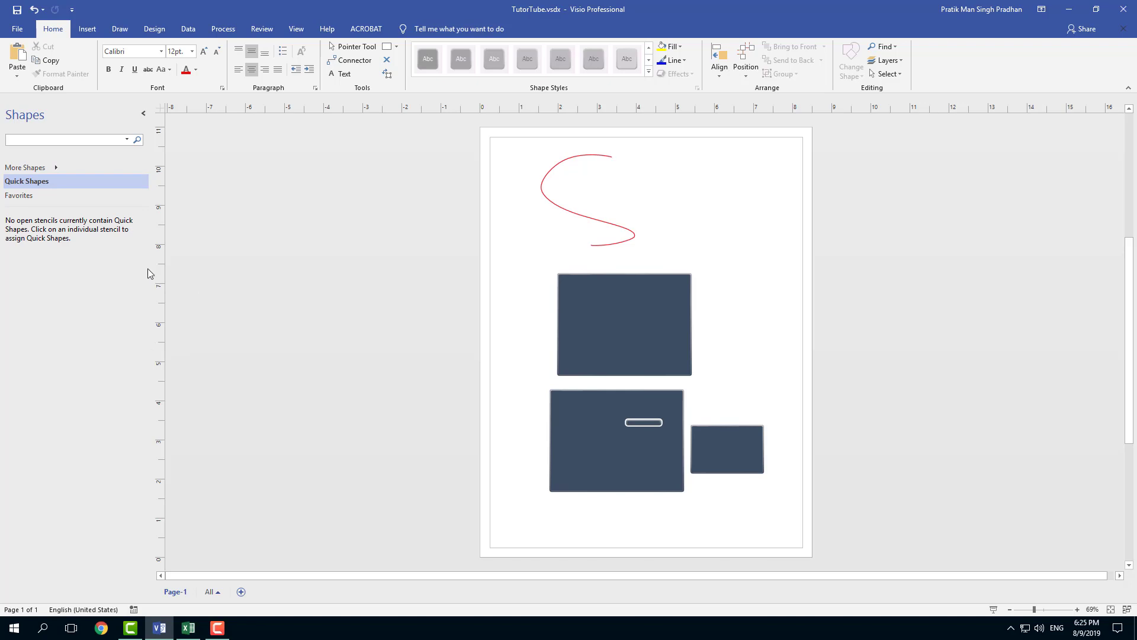
mouse_move(151, 269)
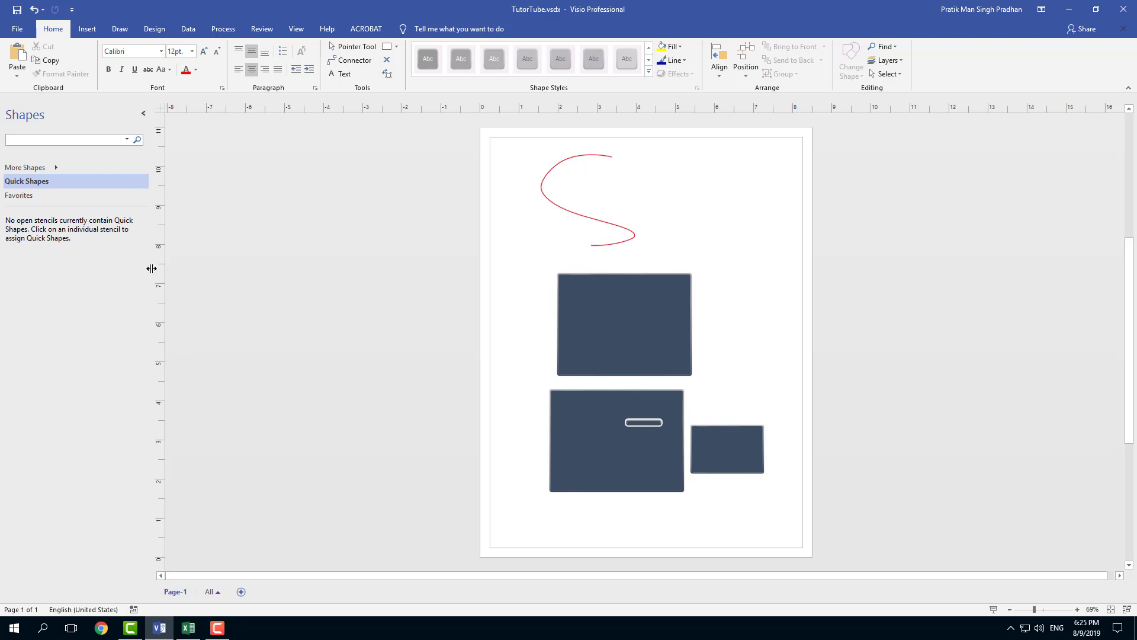
mouse_move(129, 271)
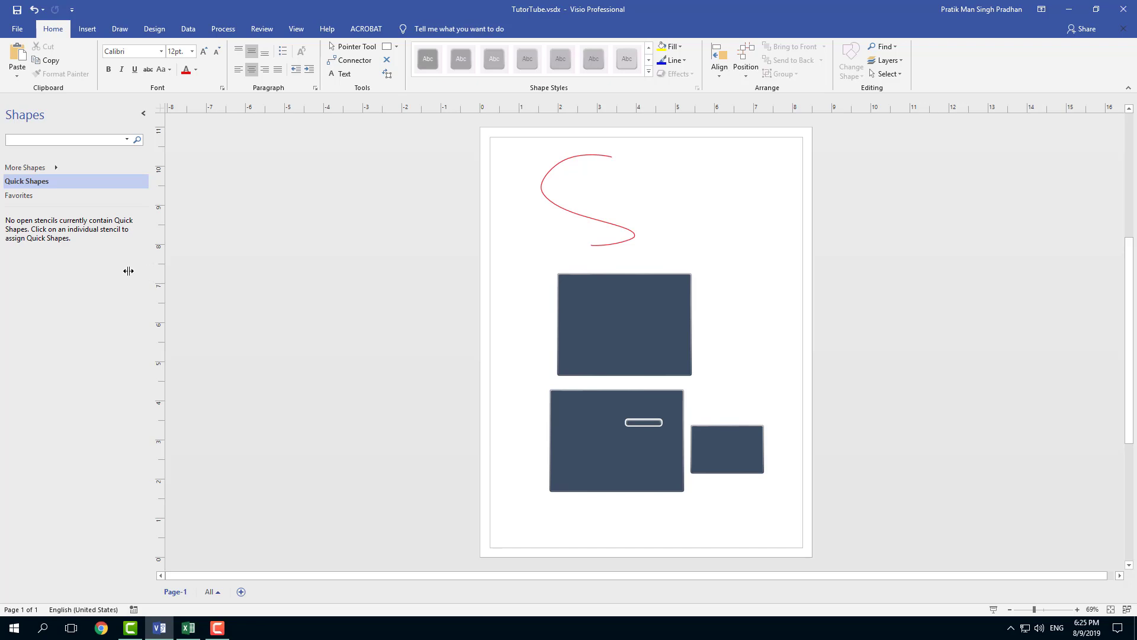
left_click_drag(130, 270, 388, 278)
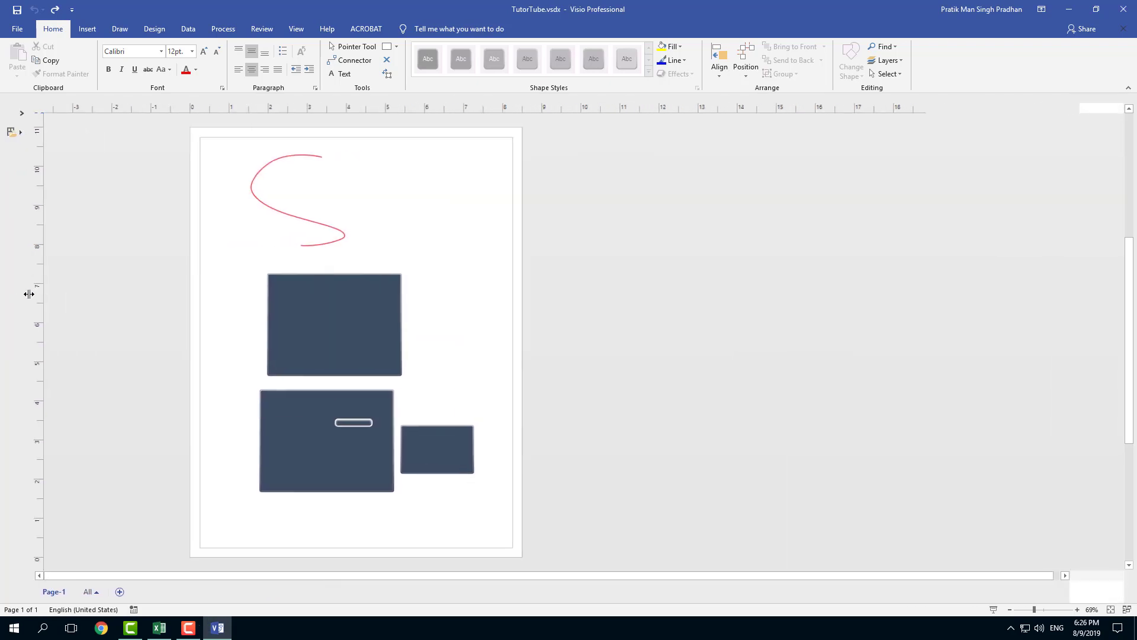
mouse_move(18, 292)
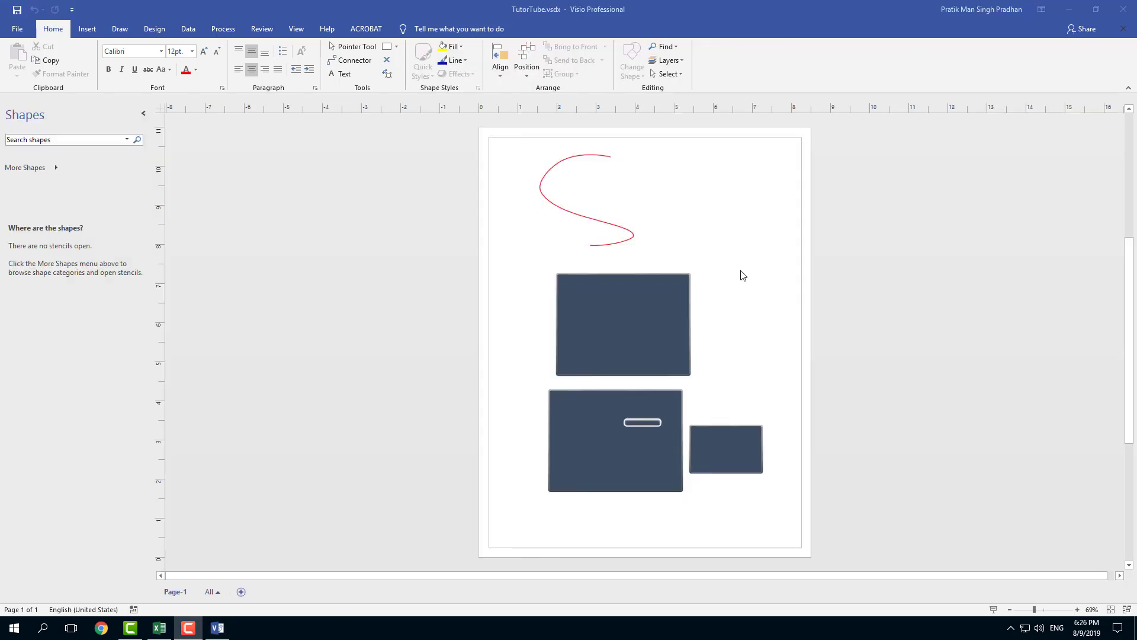
mouse_move(668, 328)
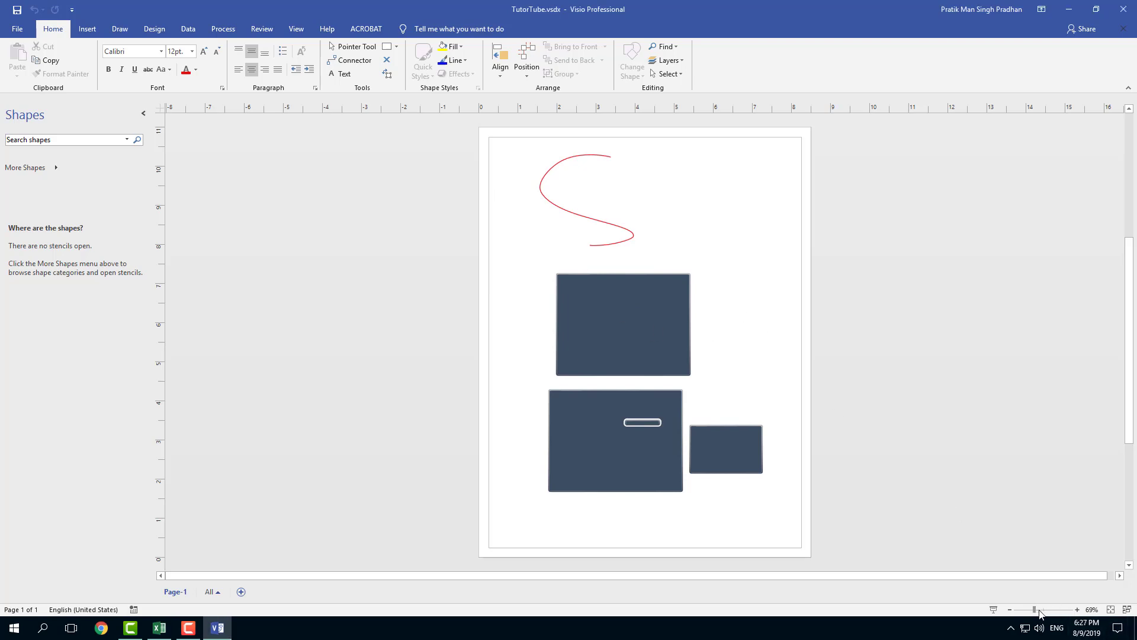
Step: Nudge the zoom slider up, then set magnification to 100% actual size
left_click_drag(1036, 609, 1052, 609)
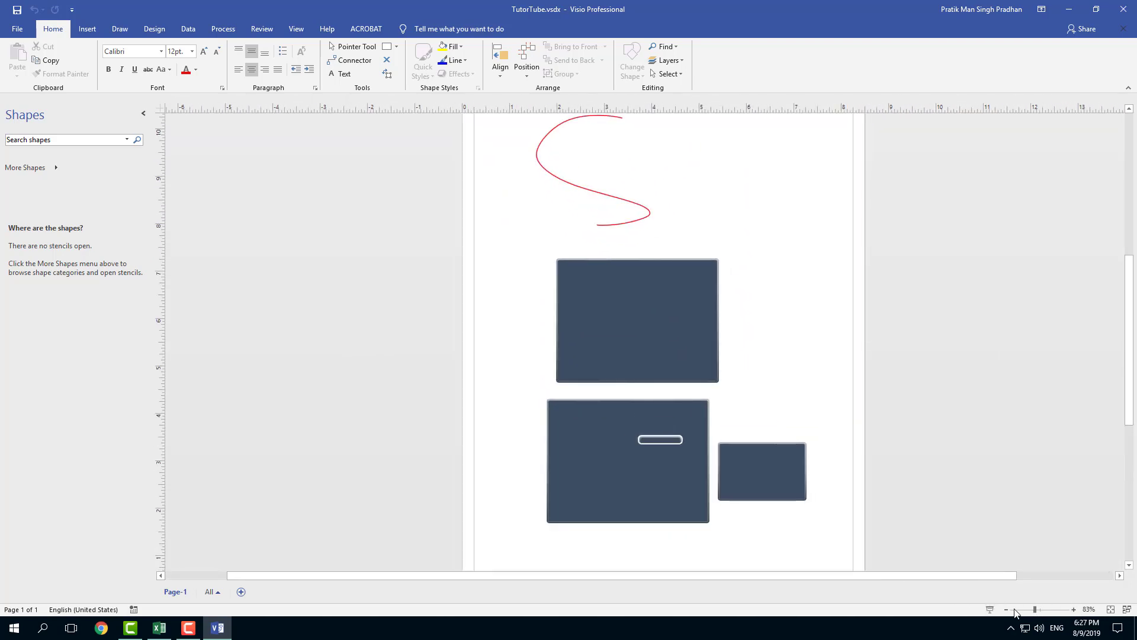
left_click(1089, 609)
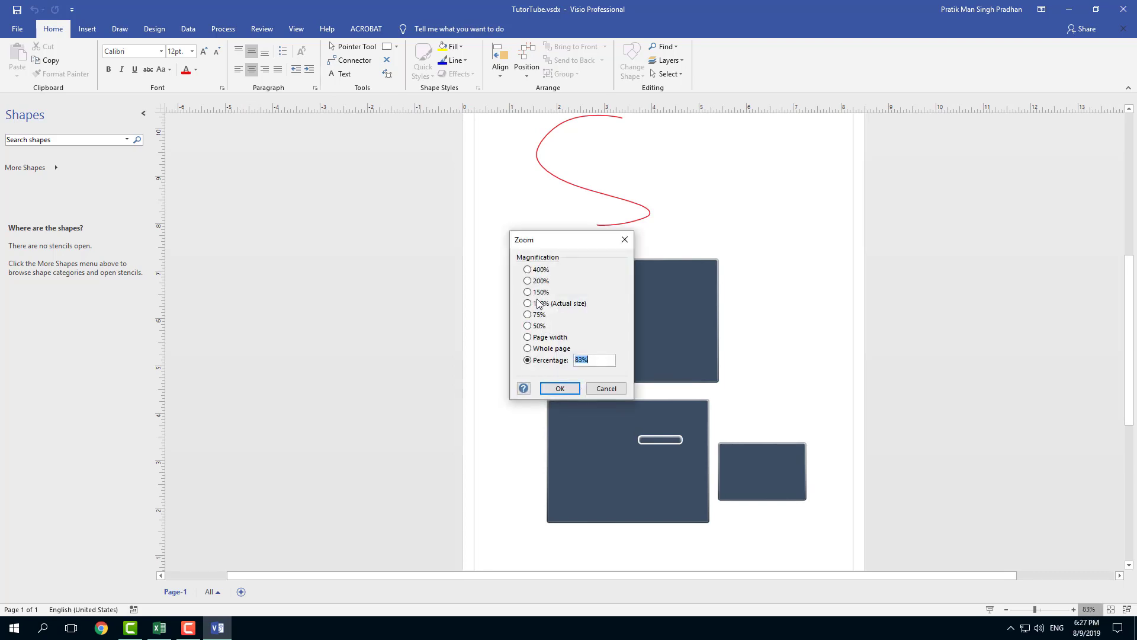
left_click(559, 388)
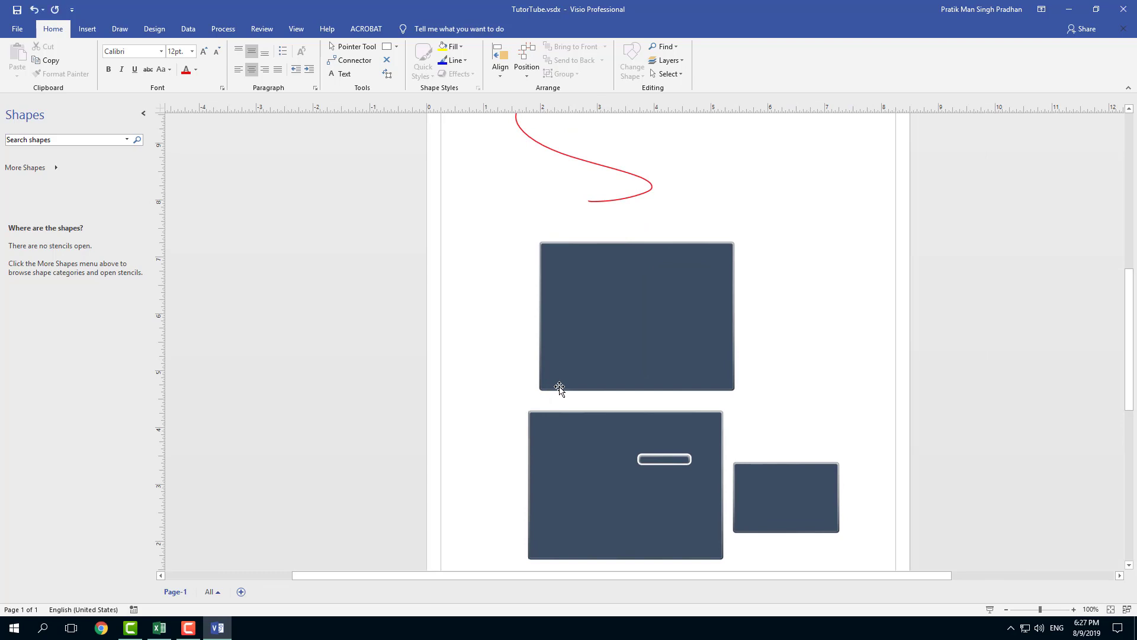
mouse_move(581, 382)
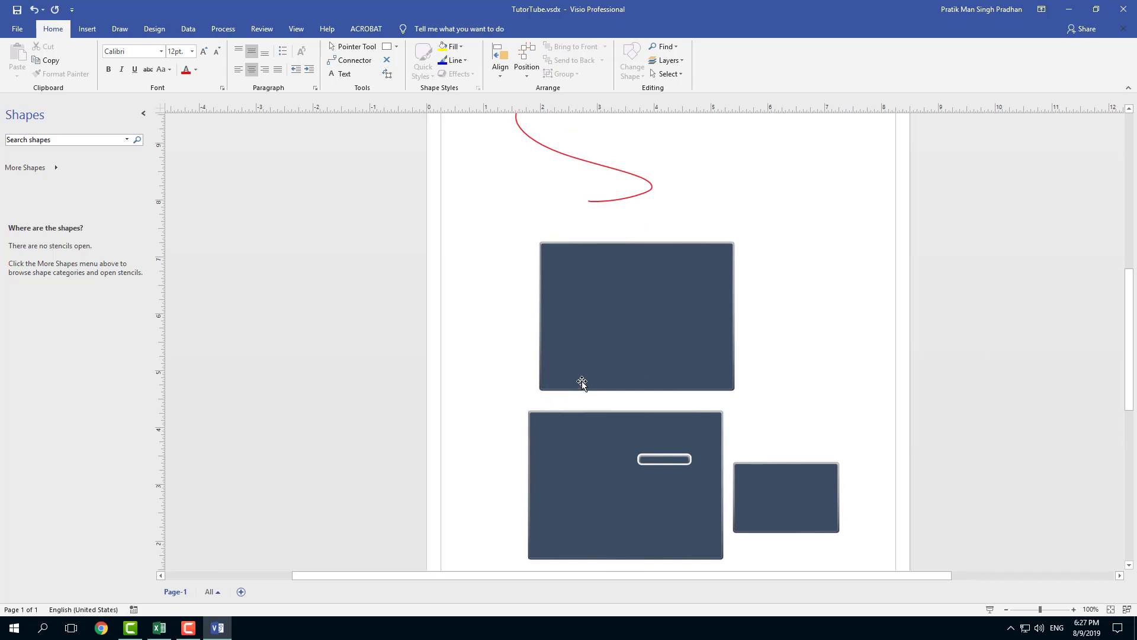
mouse_move(735, 279)
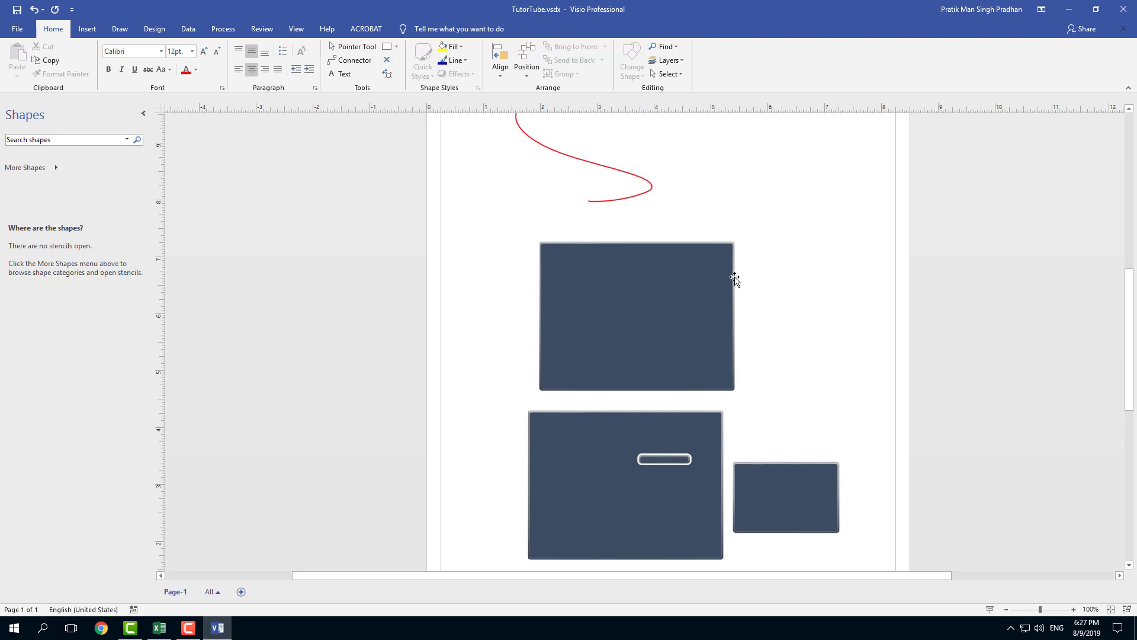
mouse_move(819, 357)
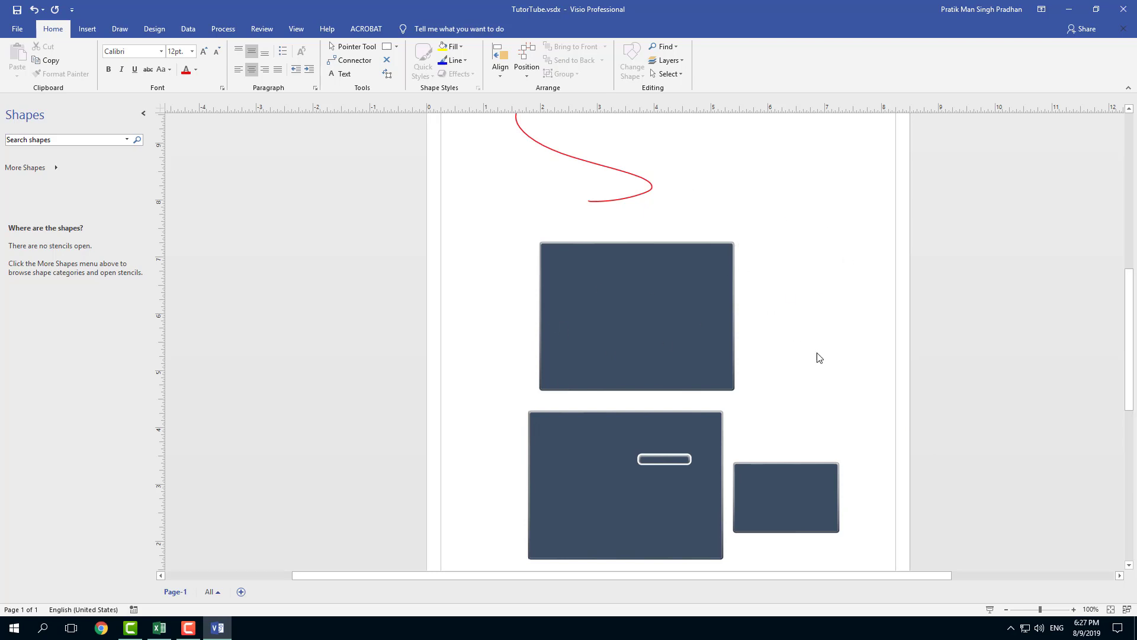